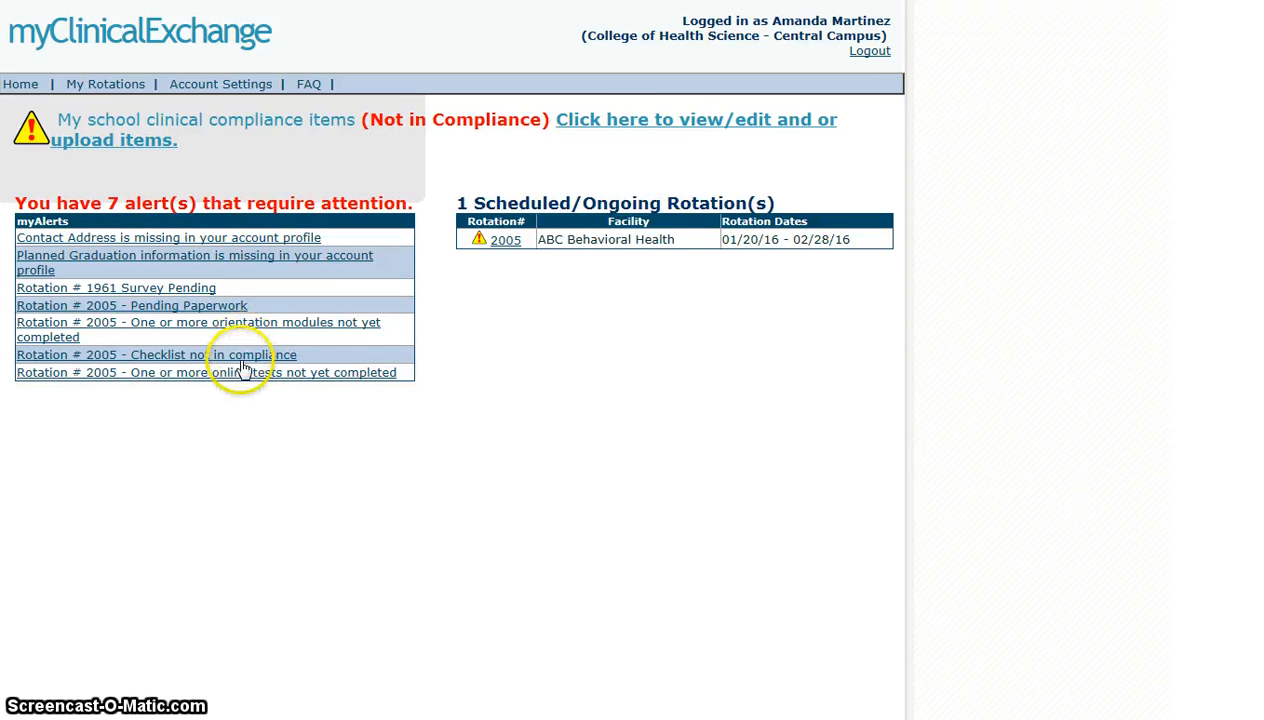
mouse_move(666, 161)
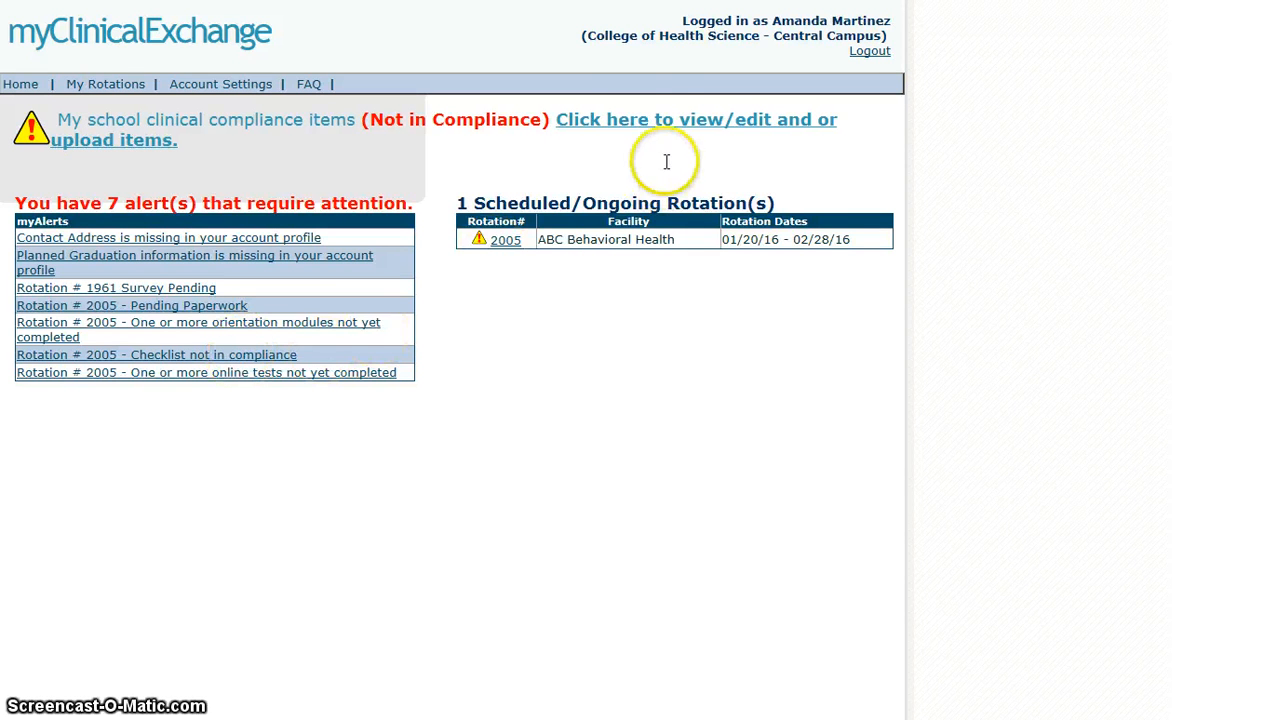
mouse_move(755, 135)
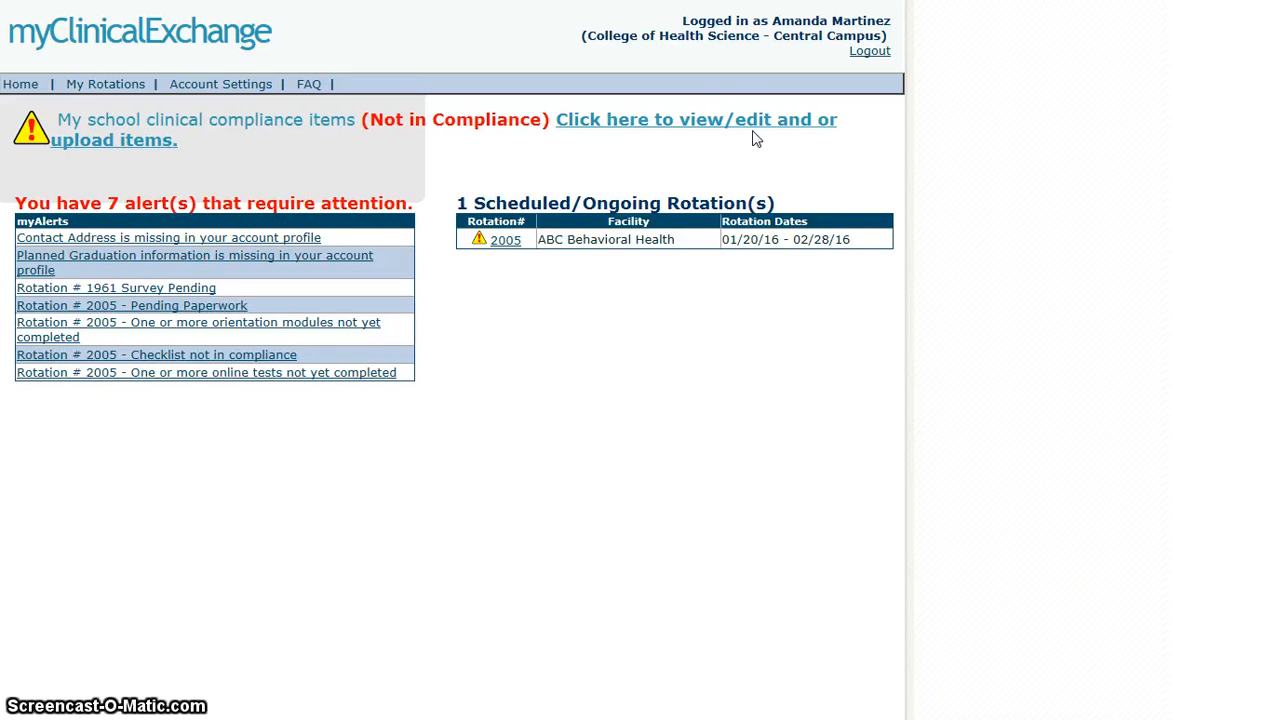
mouse_move(722, 121)
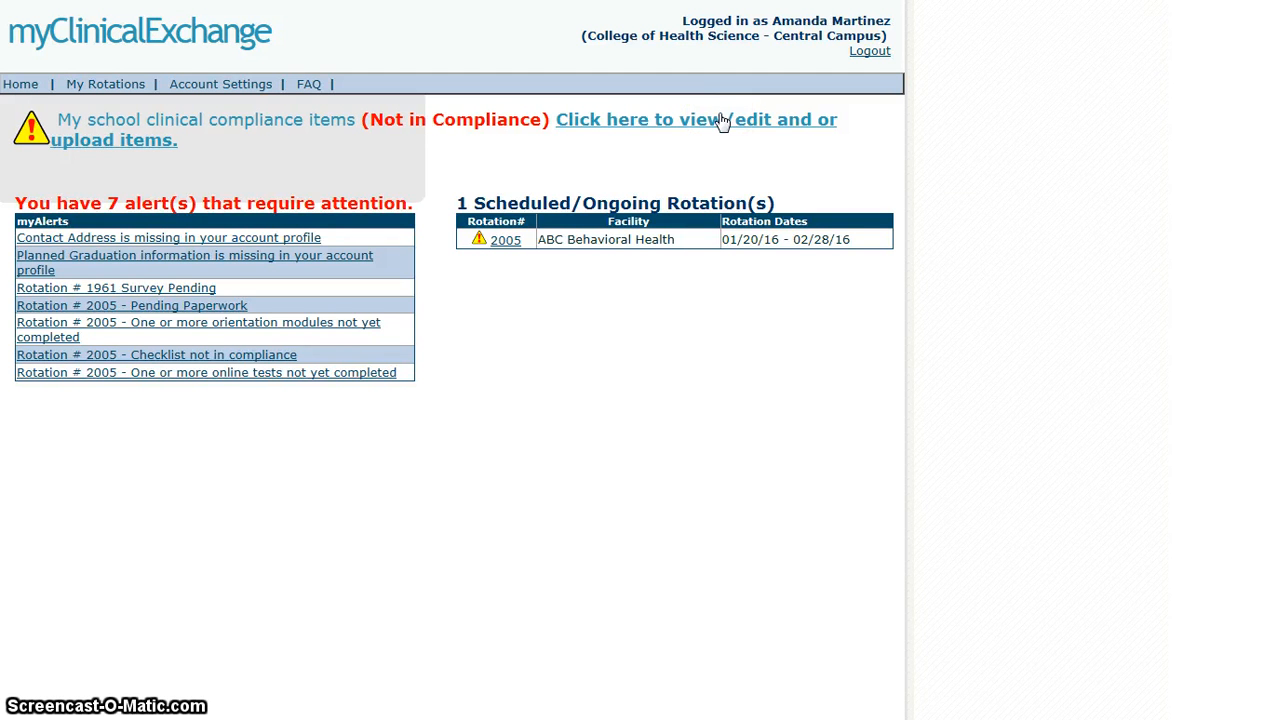
mouse_move(290, 378)
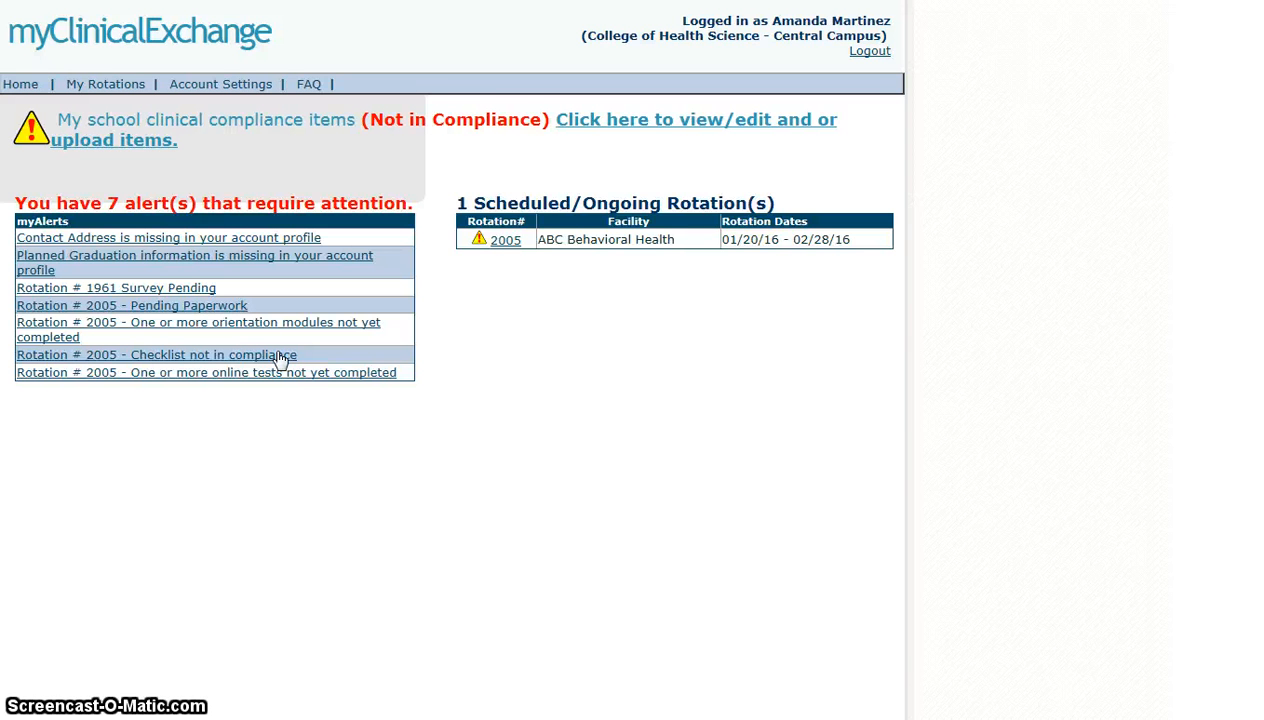
Step: Follow the link to view, edit or upload the pending compliance items
left_click(156, 354)
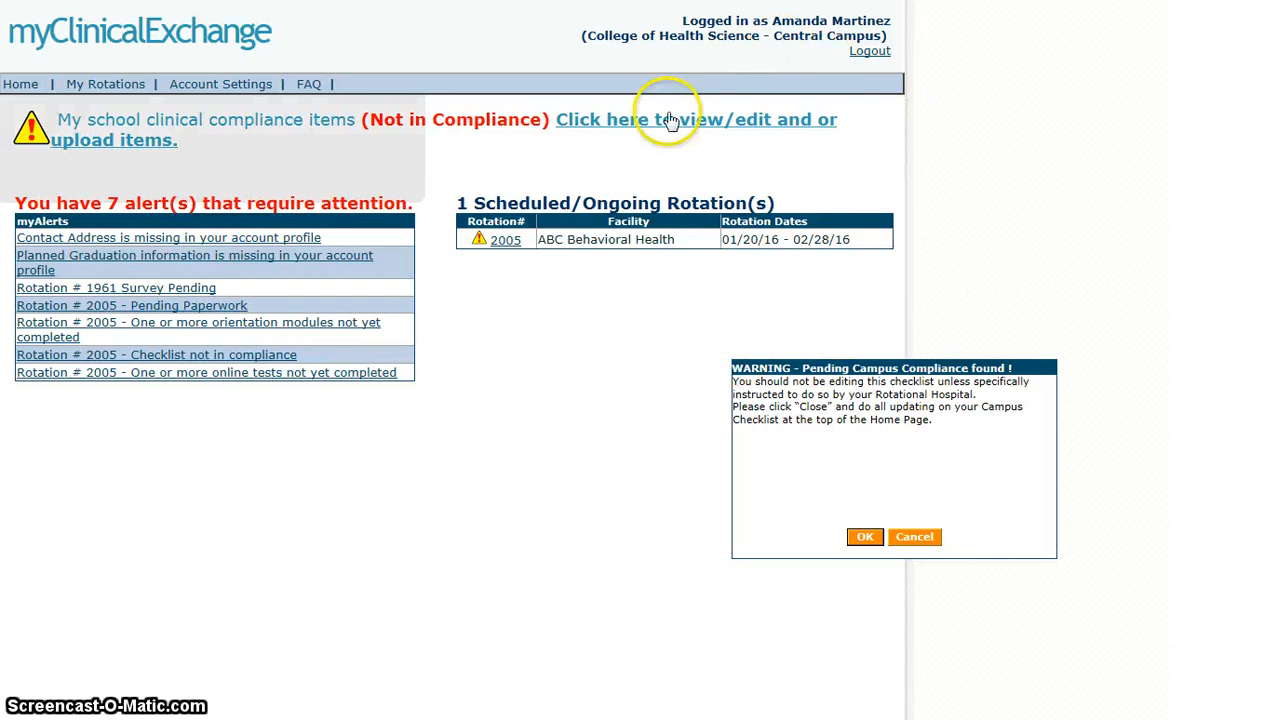
mouse_move(639, 135)
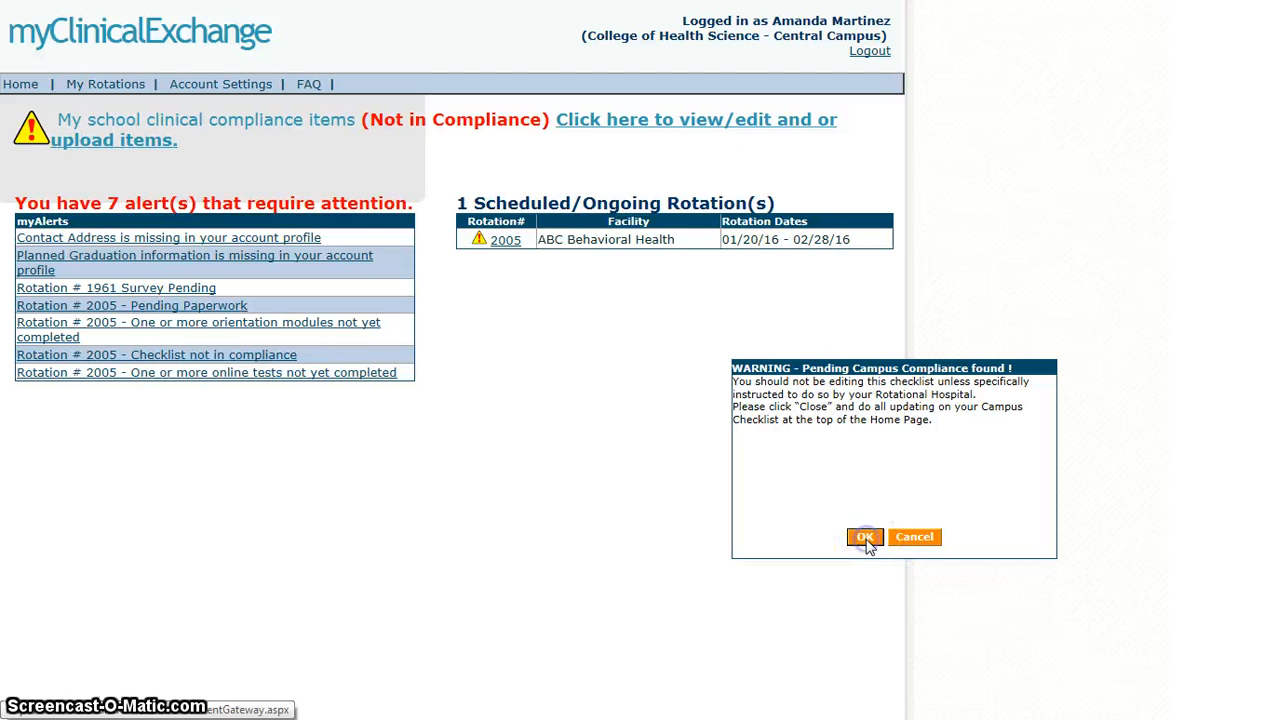
Step: Accept the Pending Campus Compliance warning to reach rotation 2005's checklist
left_click(864, 537)
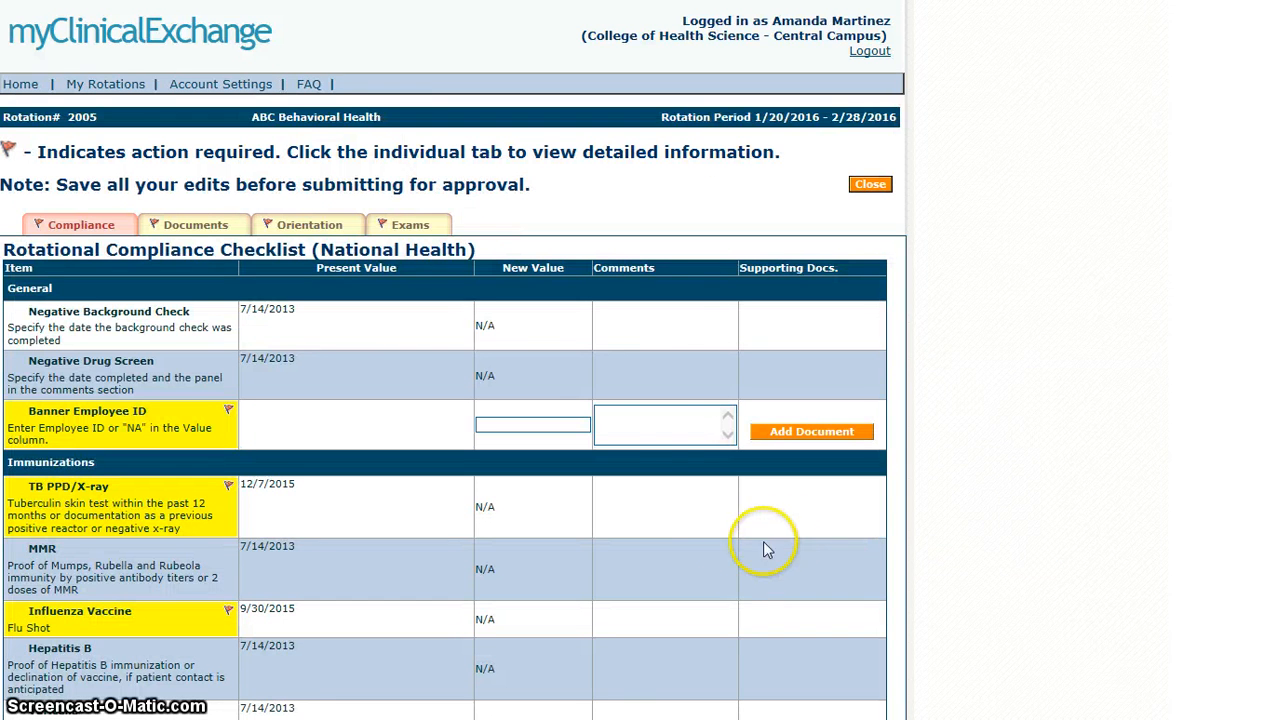
mouse_move(520, 330)
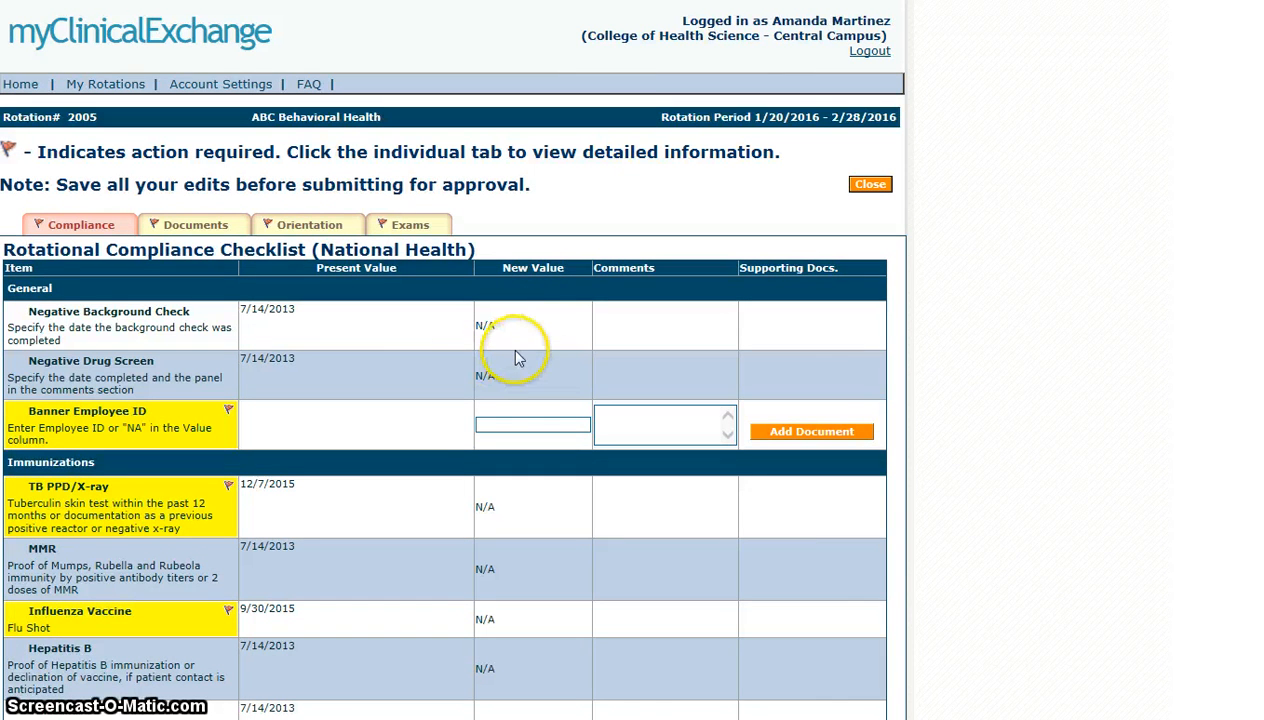
mouse_move(555, 399)
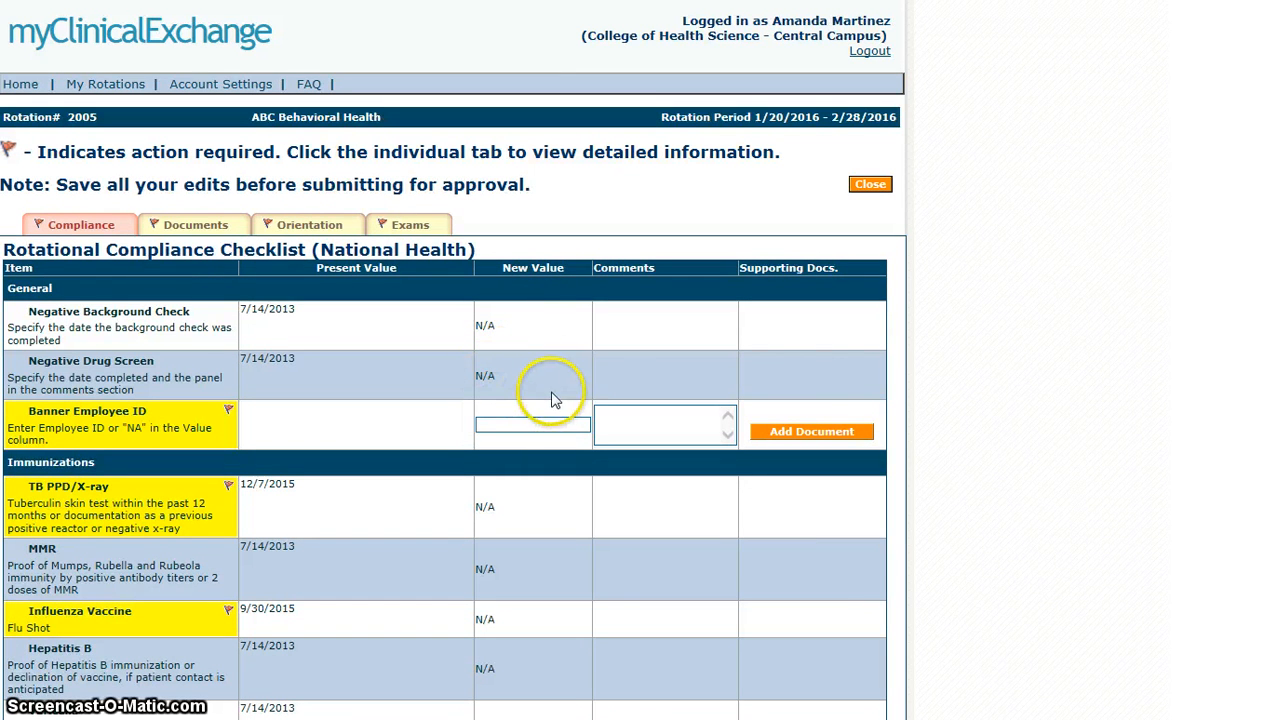
mouse_move(822, 325)
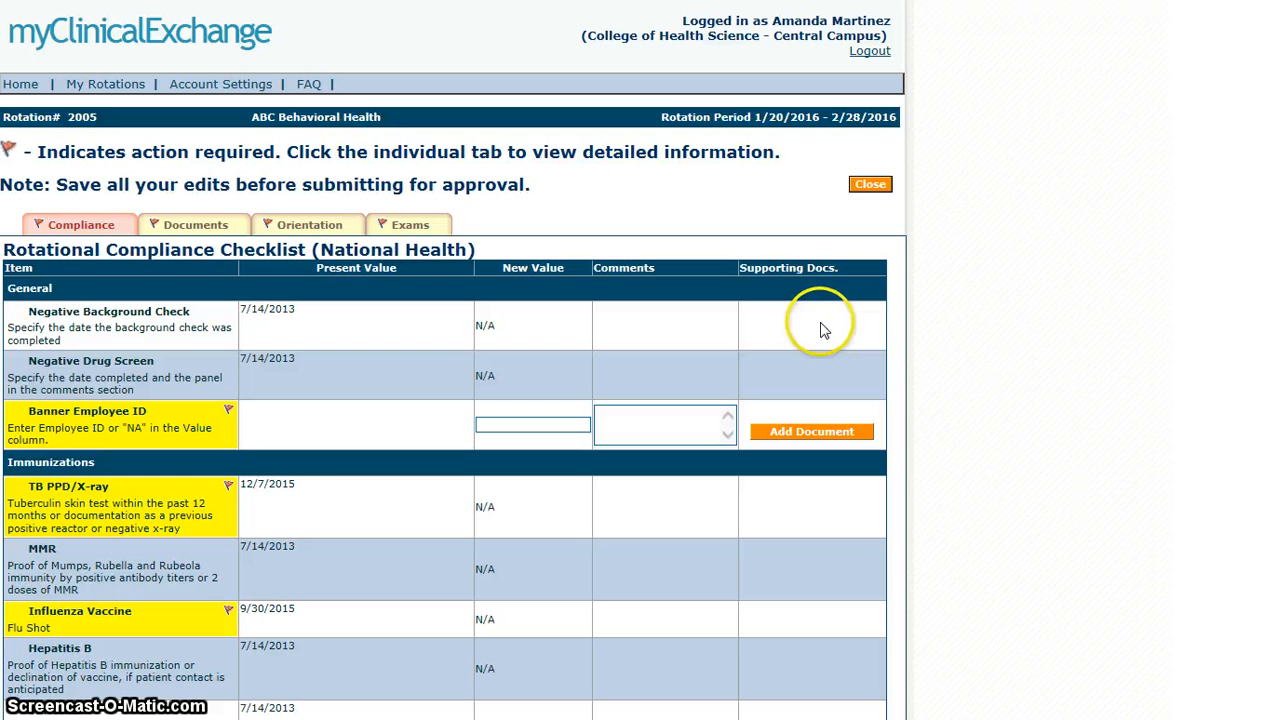
mouse_move(728, 390)
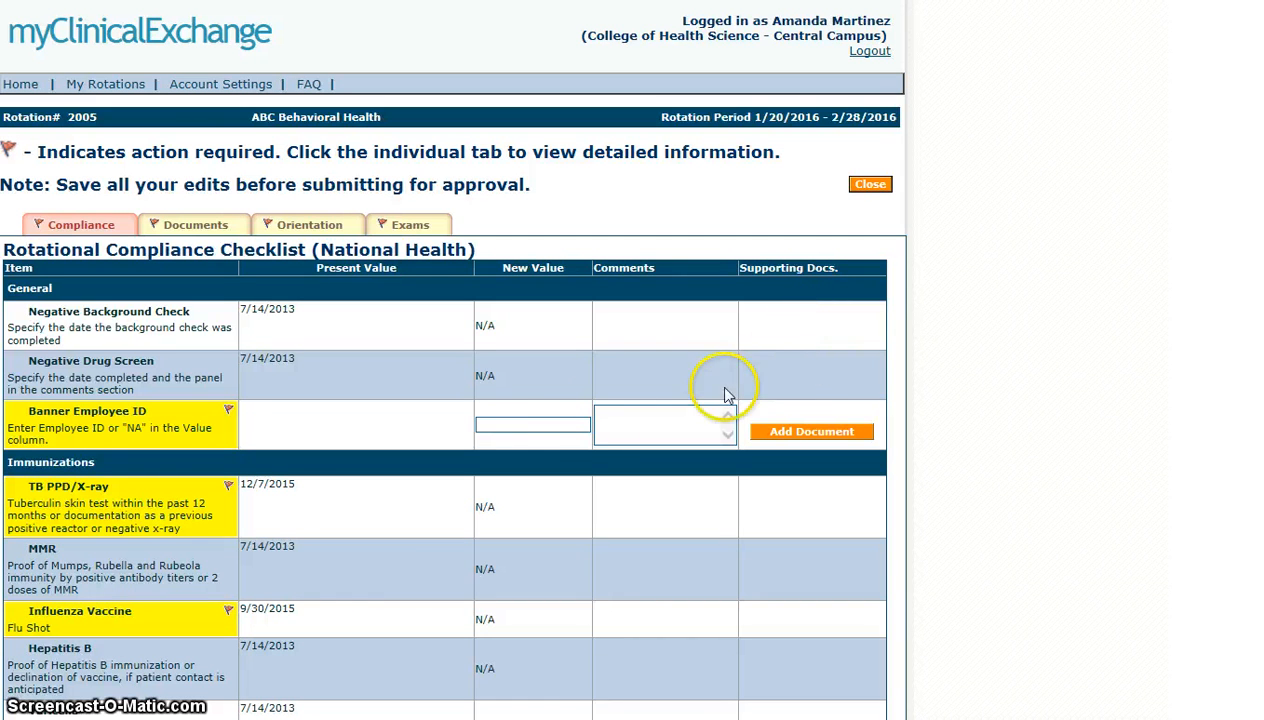
mouse_move(565, 428)
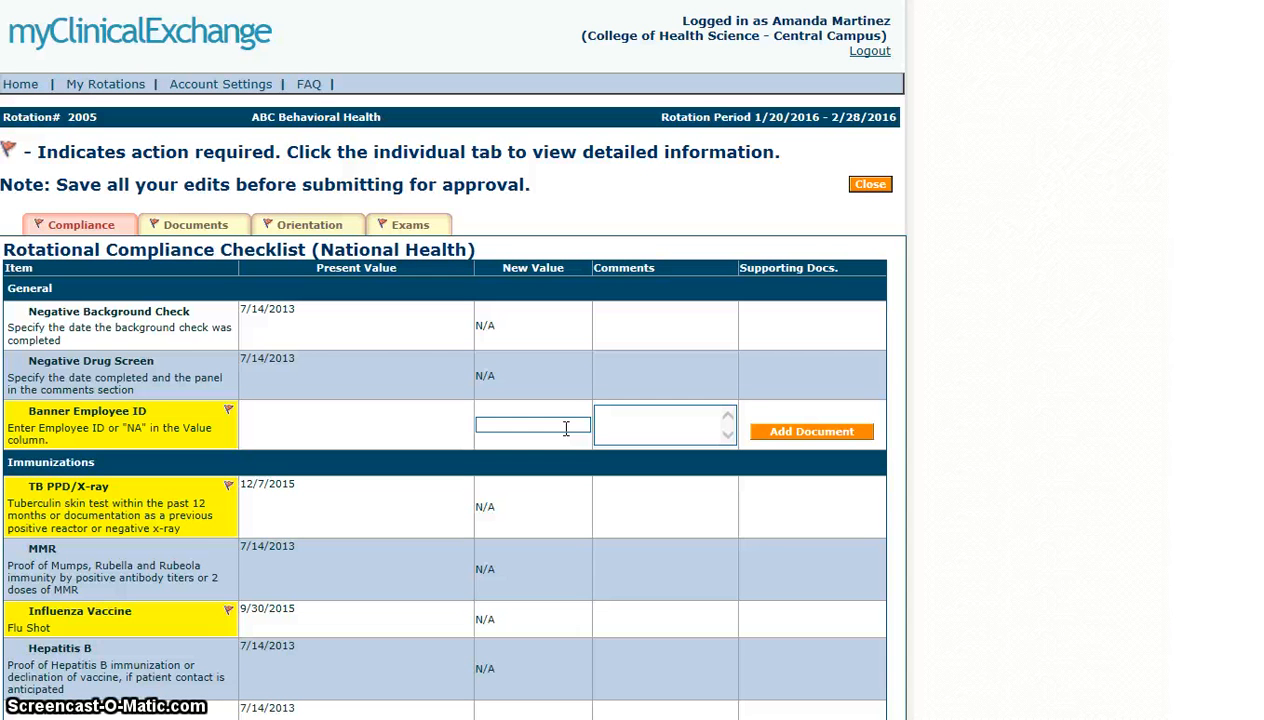
Step: Enter NA as the Banner Employee ID new value and scroll to the checklist bottom
left_click(533, 425)
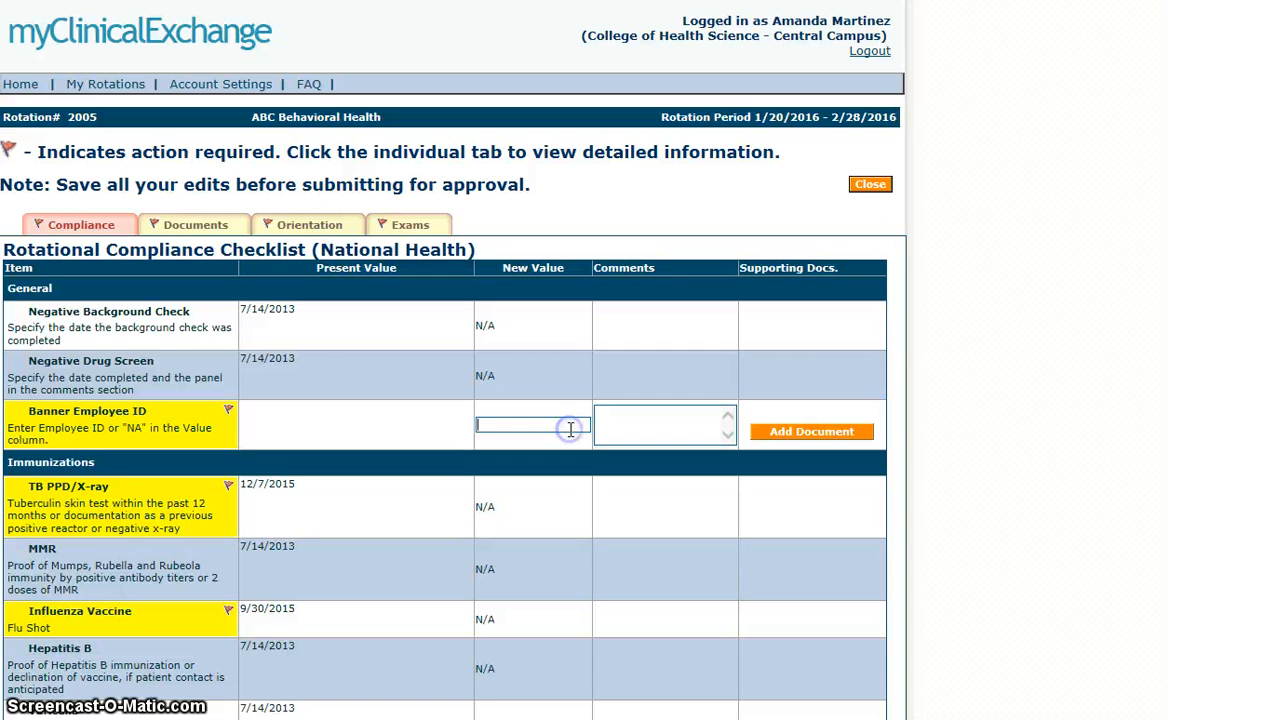
type("####")
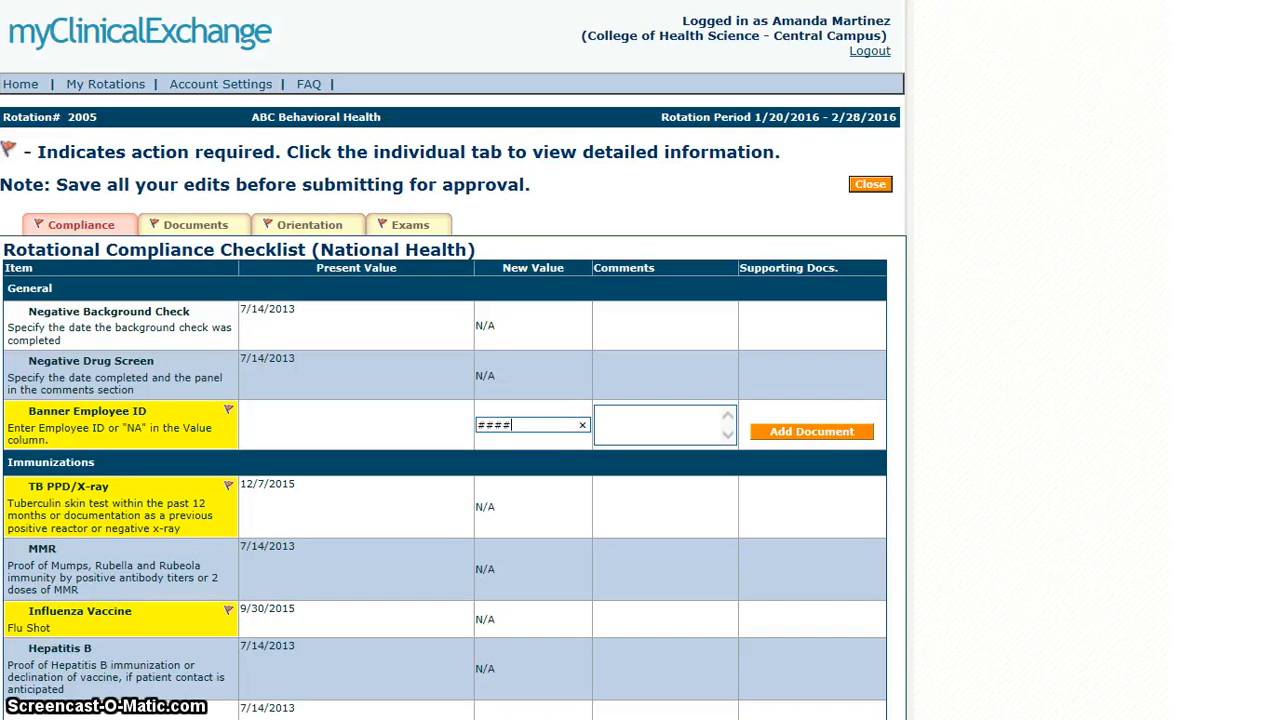
scroll("down", 3)
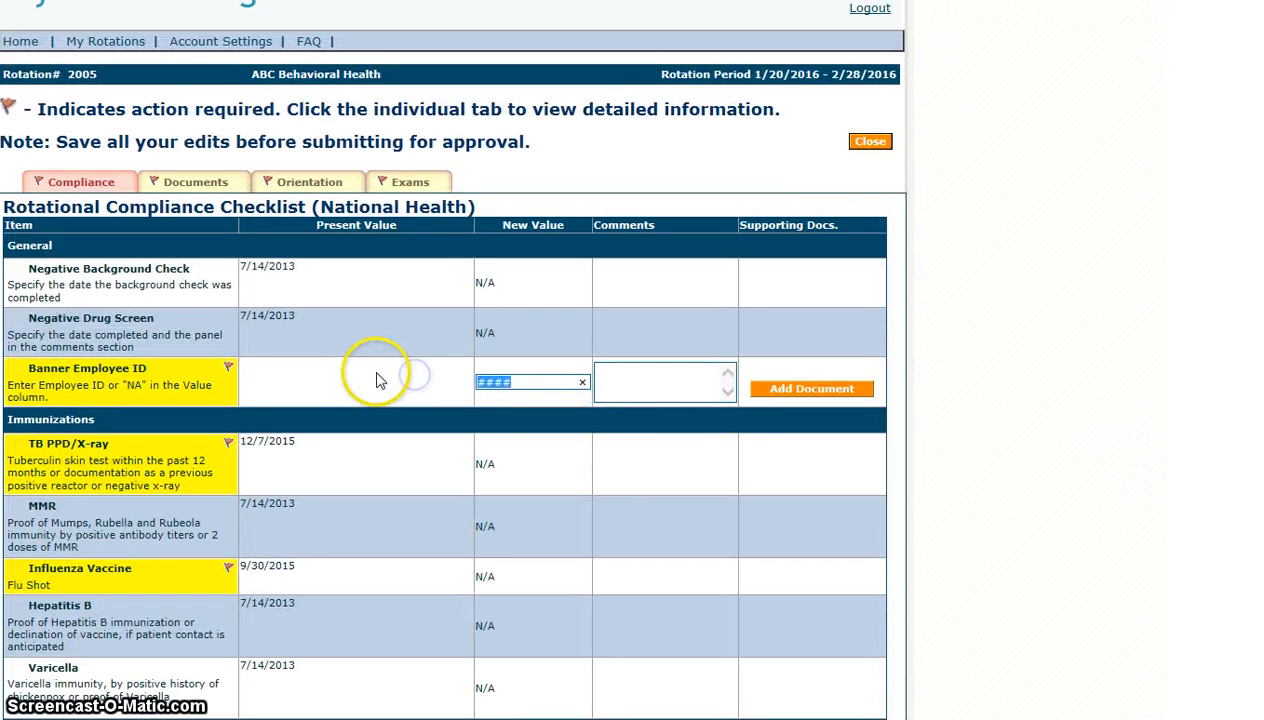
type("N")
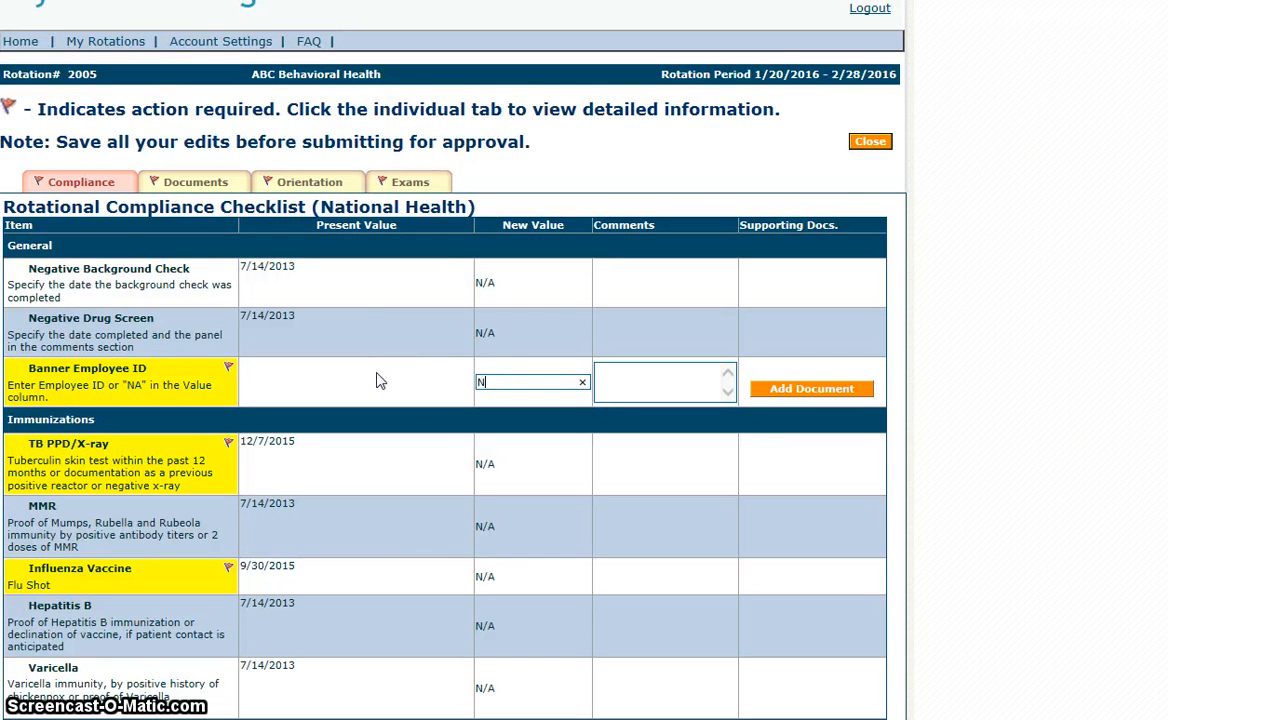
type("A")
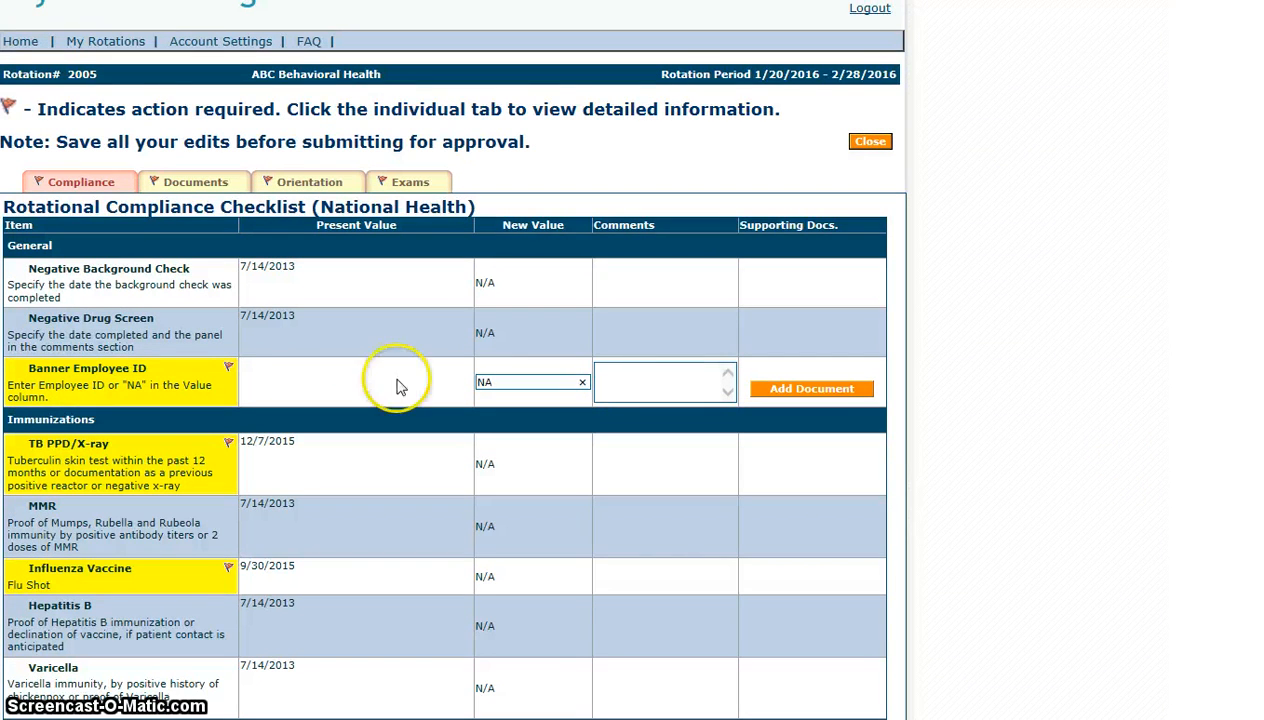
scroll("down", 3)
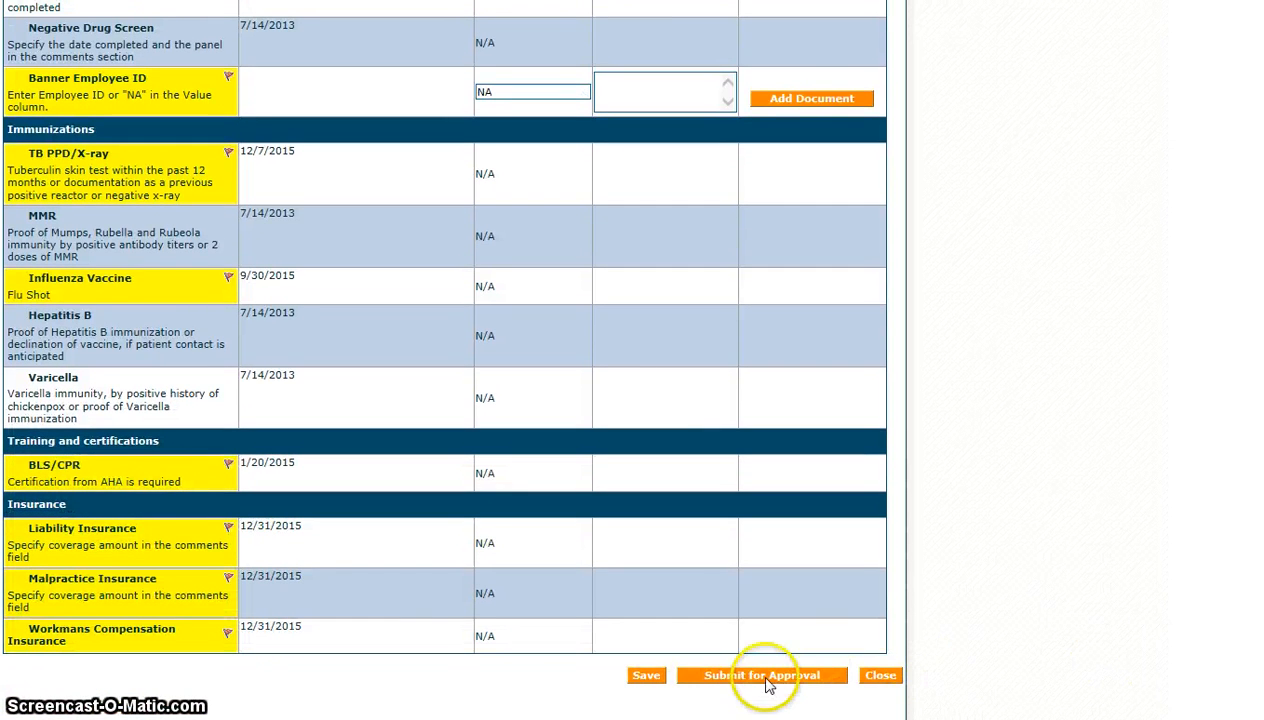
Step: Submit the checklist for approval with the approver note 'TEST'
left_click(763, 675)
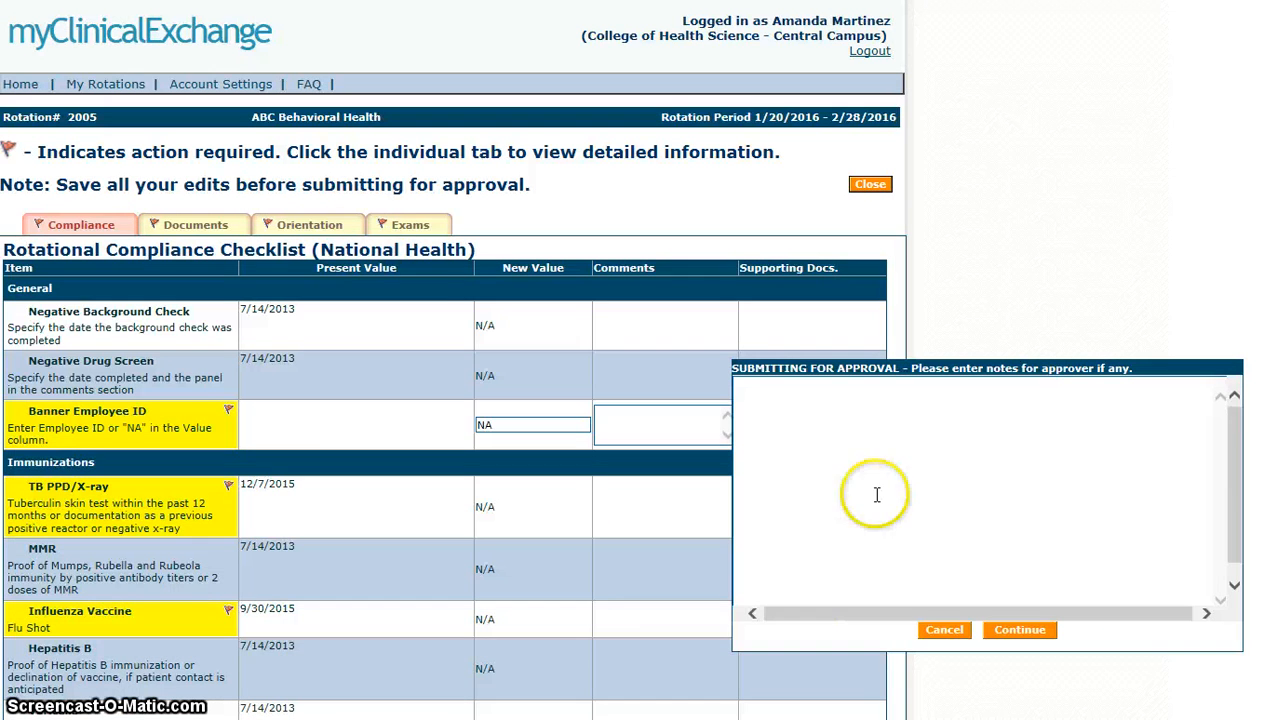
type("TEST")
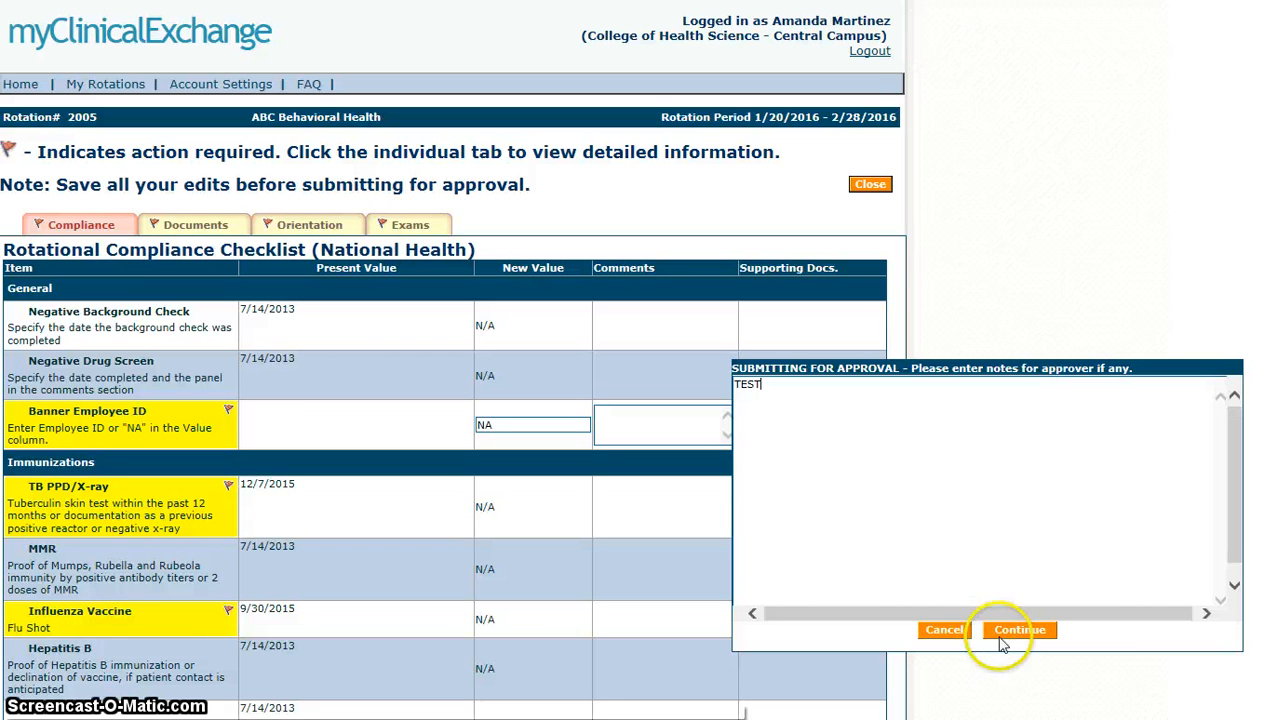
left_click(1019, 629)
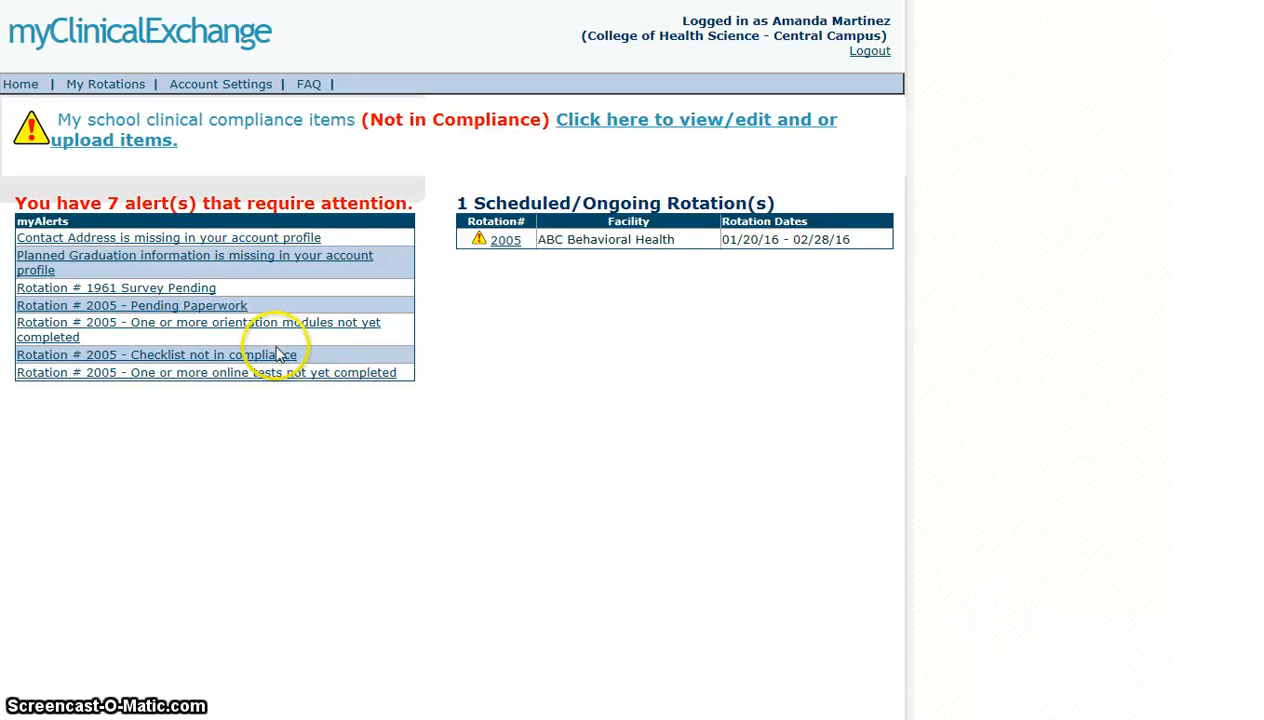
mouse_move(240, 350)
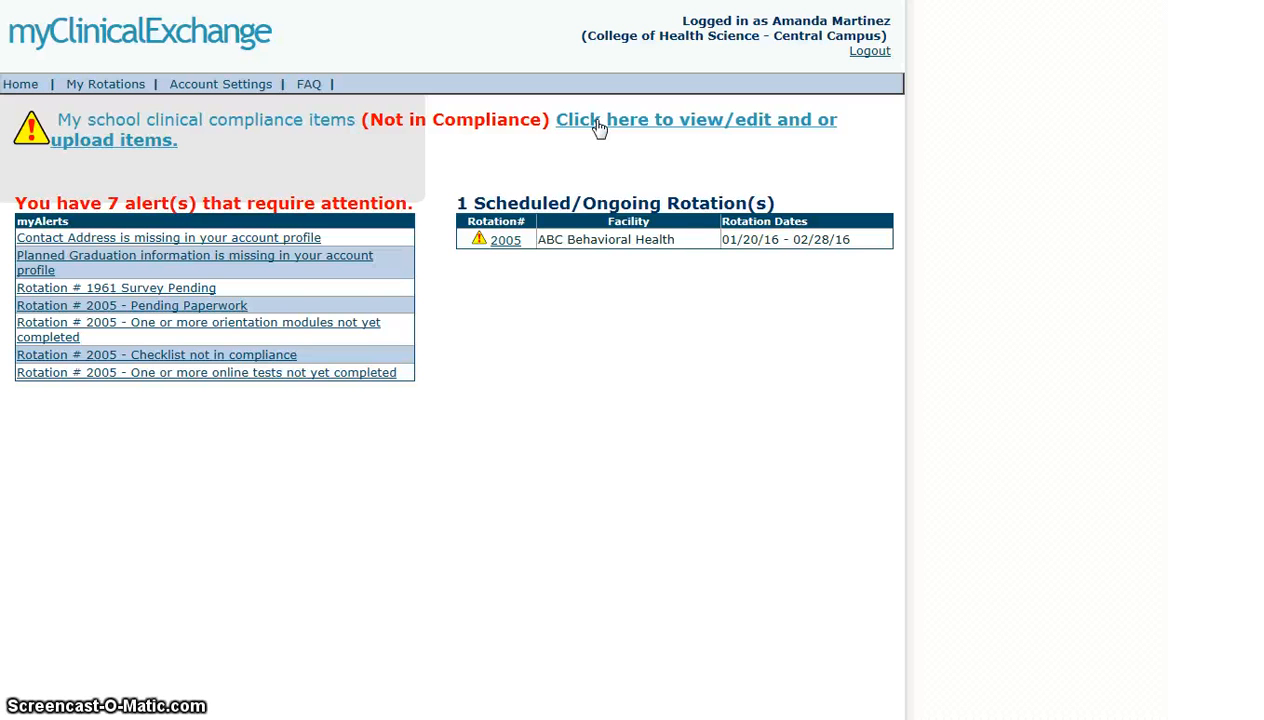
mouse_move(398, 625)
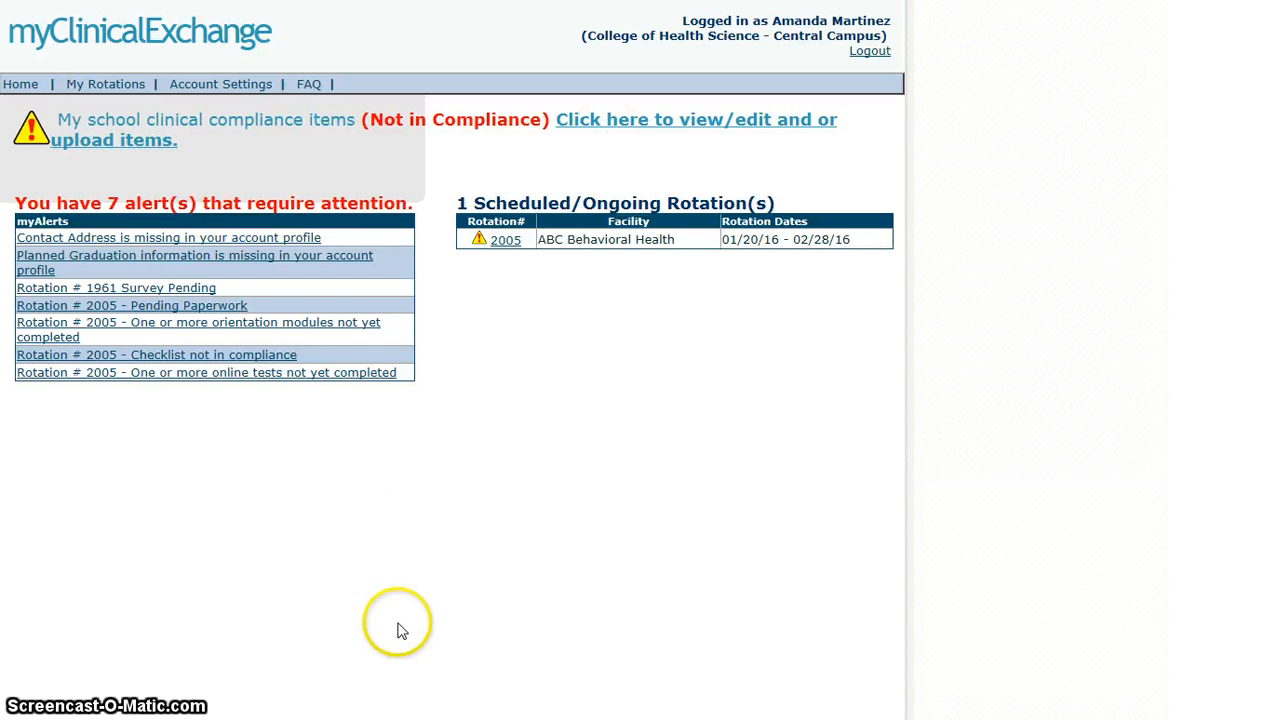